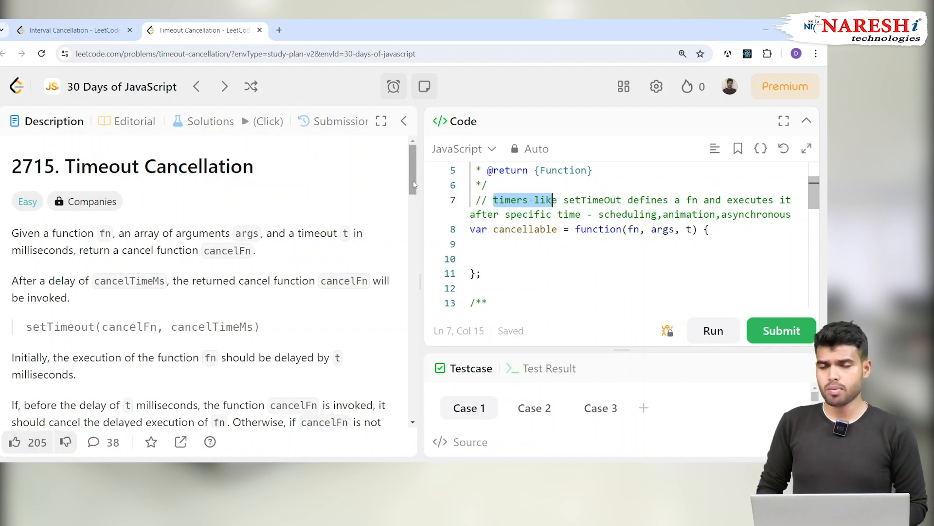
# - Review the fn and args description and parameters, then place the cursor in the empty cancellable body
pyautogui.scroll(-3)
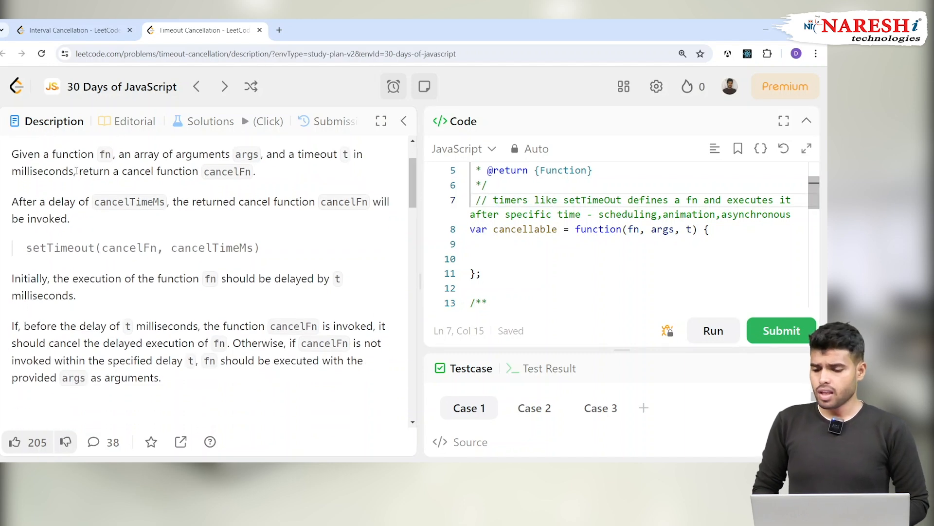
pyautogui.moveTo(74, 154); pyautogui.dragTo(209, 153)
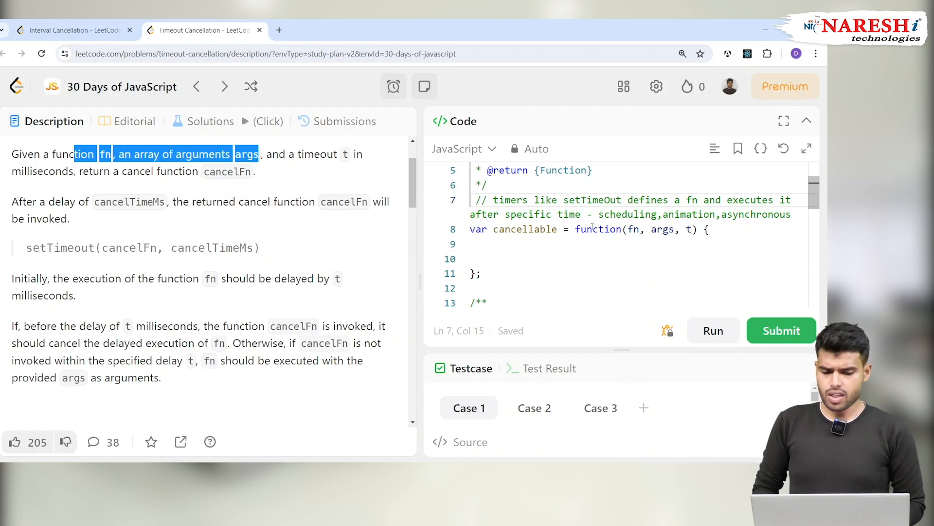
pyautogui.click(644, 230)
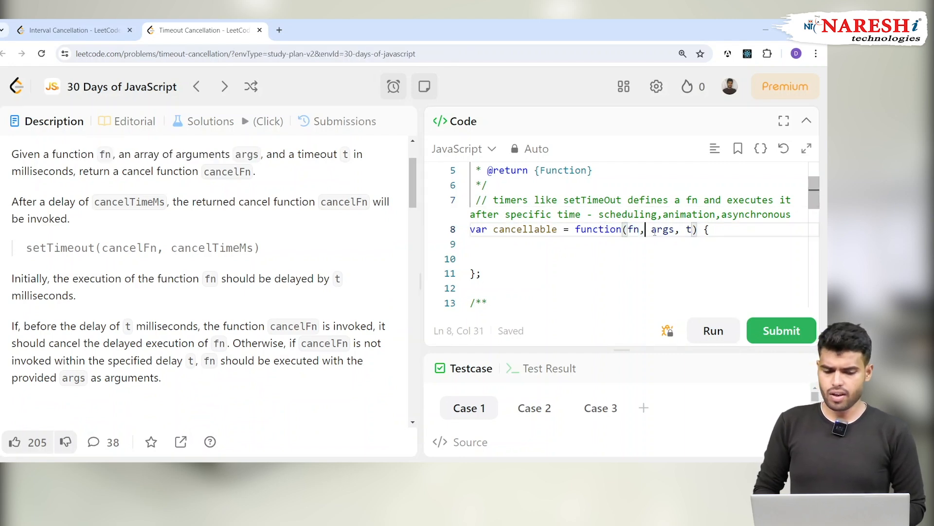
pyautogui.doubleClick(662, 229)
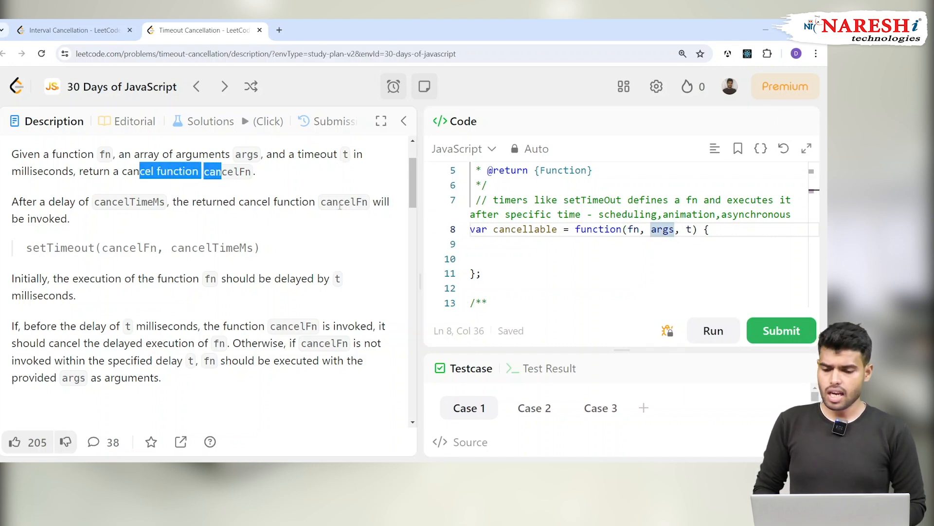
pyautogui.click(493, 258)
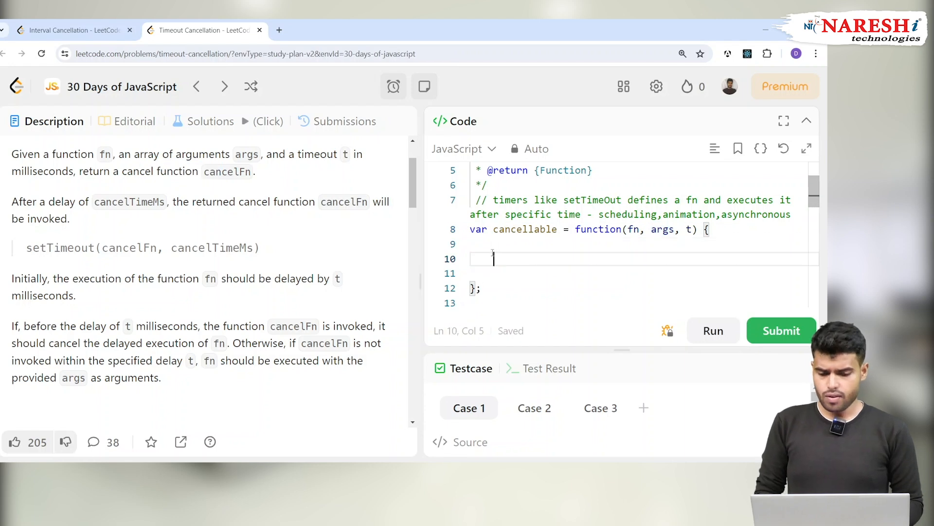
# - Write 'return cancelFn' as the cancellable function's return statement
pyautogui.write('return c')
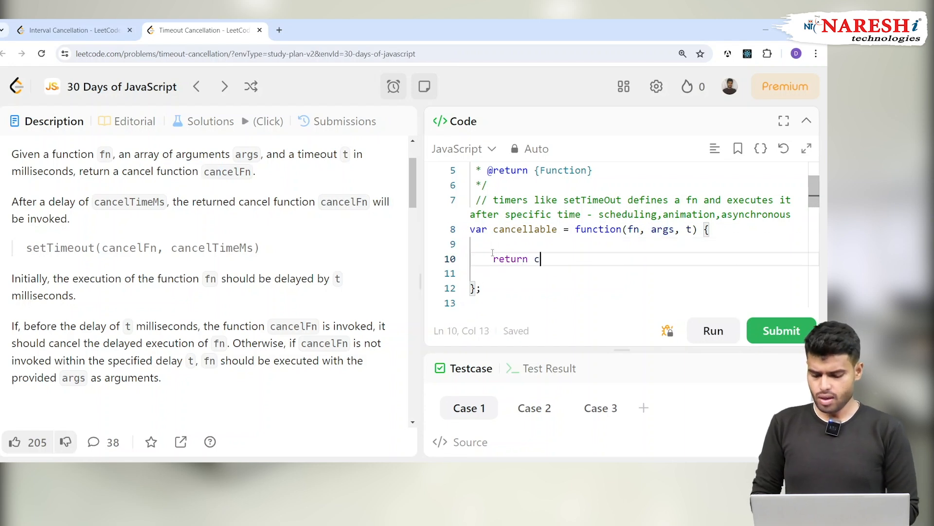
pyautogui.write('ancelF')
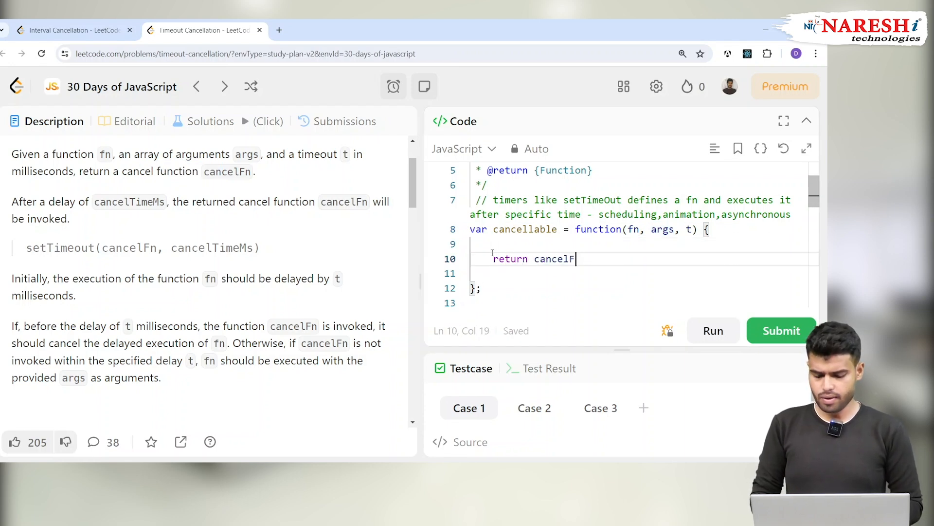
pyautogui.write('n')
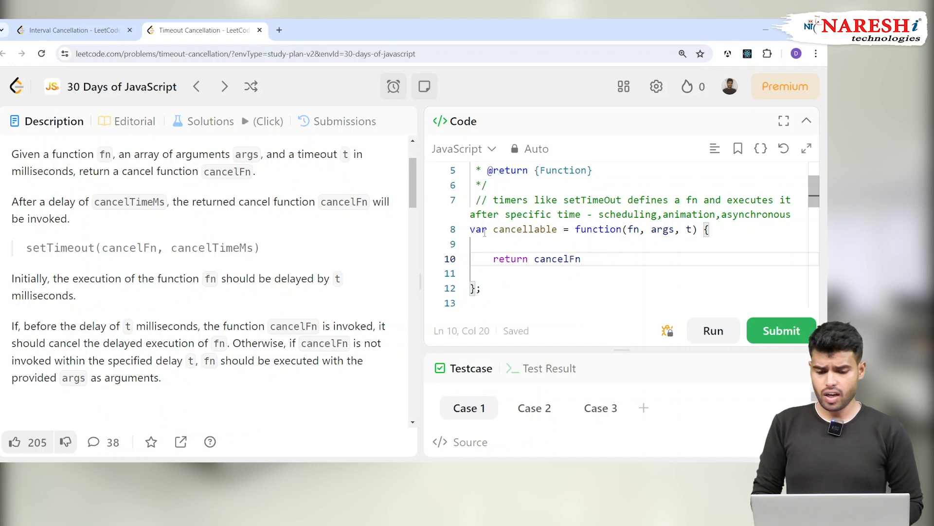
# - Declare 'const cancelF=function(){' above the return statement
pyautogui.write('co')
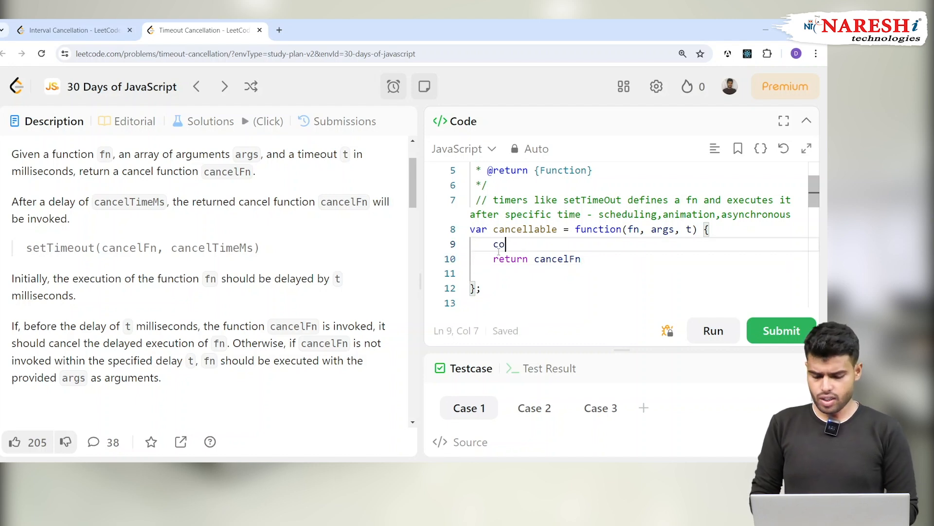
pyautogui.write('nst cancel')
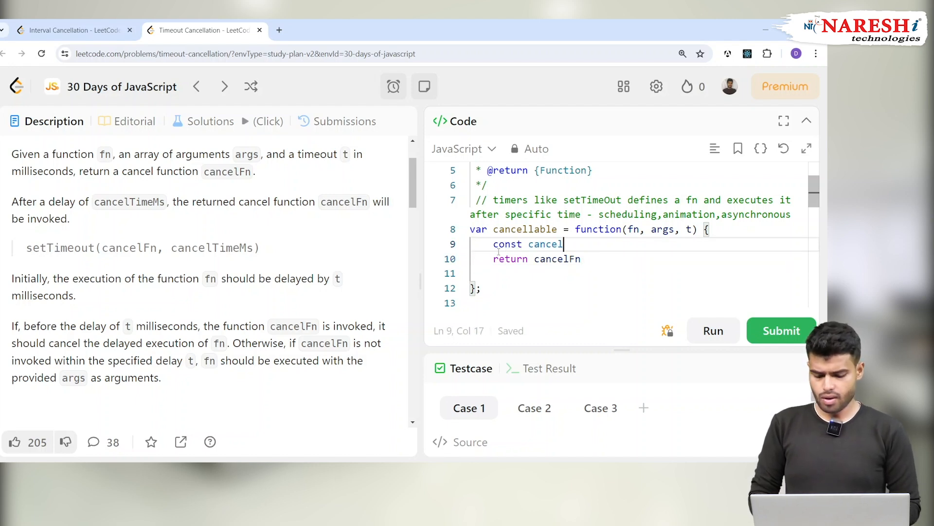
pyautogui.write('F=')
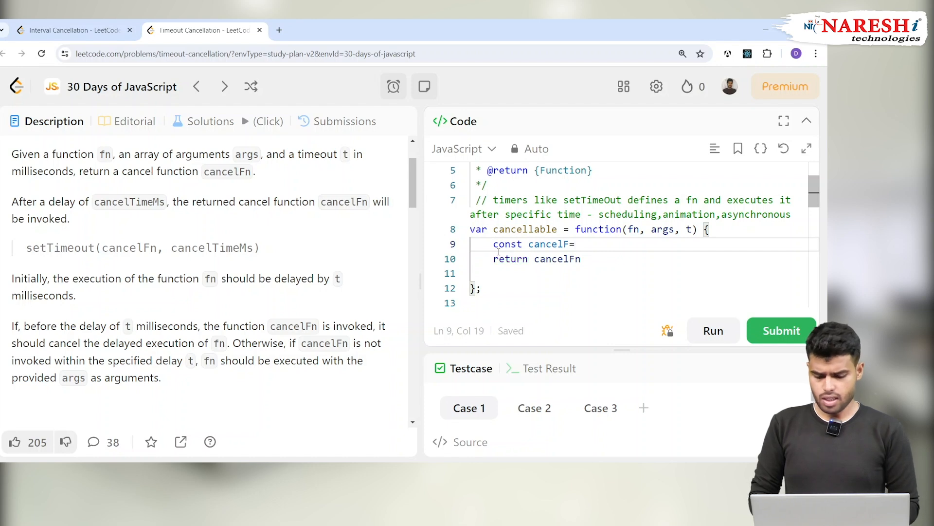
pyautogui.write('function')
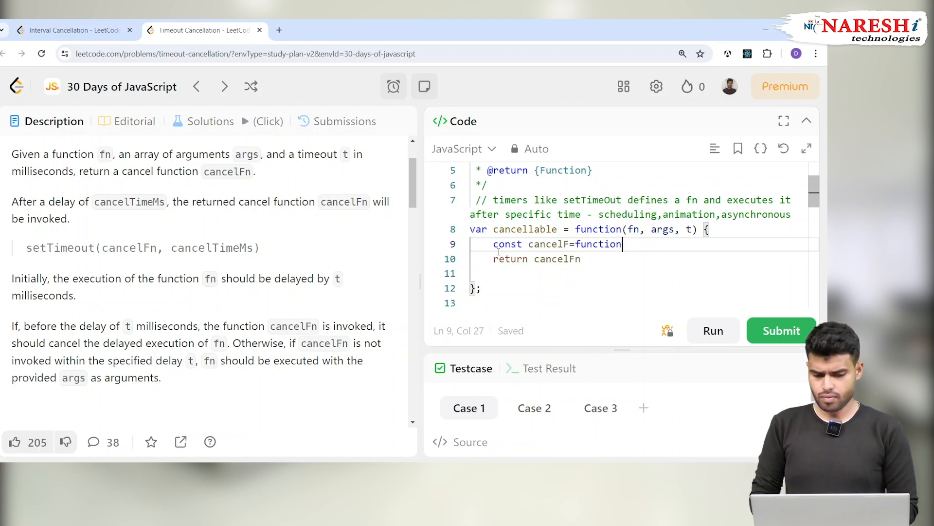
pyautogui.write('()')
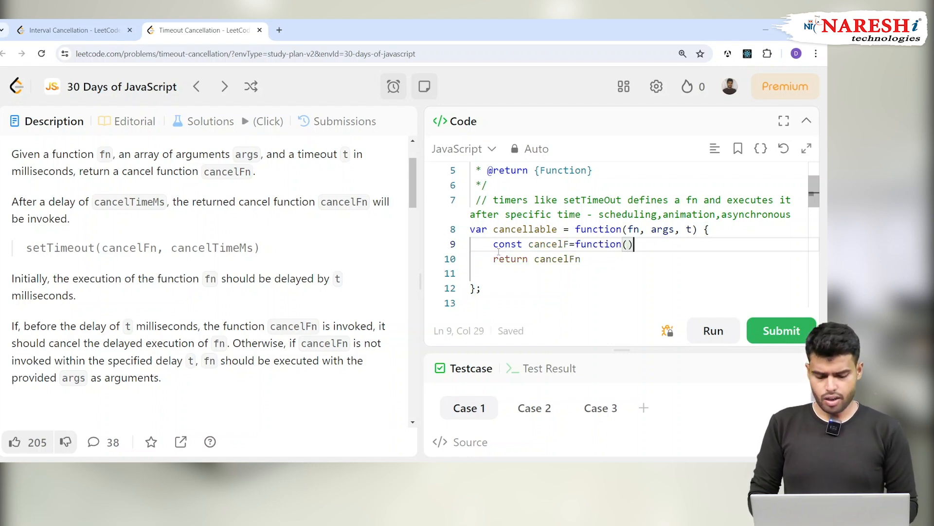
pyautogui.write('{')
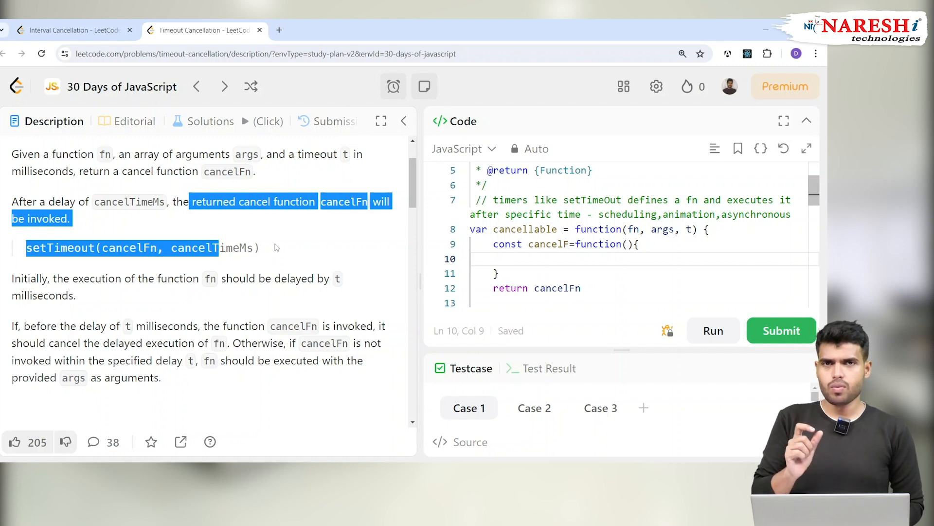
pyautogui.moveTo(309, 314)
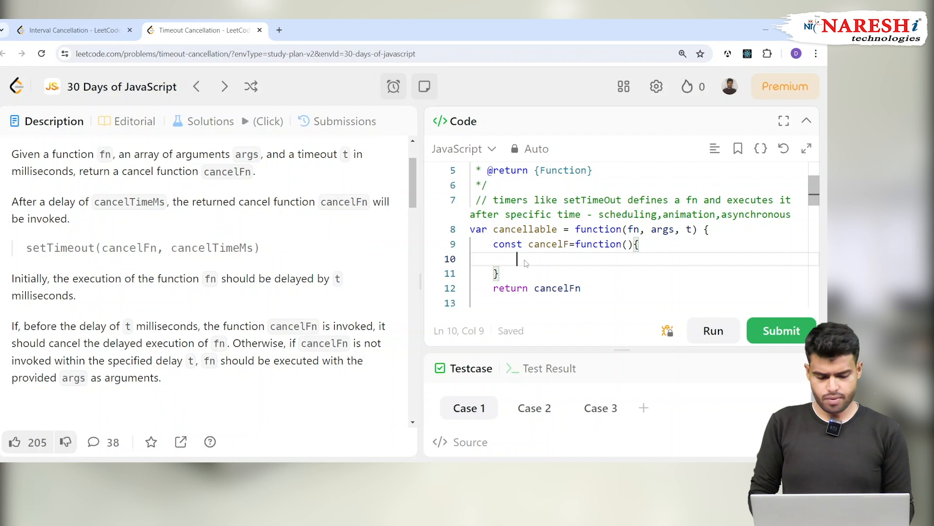
# - Write a setTimeout(fn, ..., args) call after cancelF and start assigning it to a timer constant
pyautogui.press('Enter')
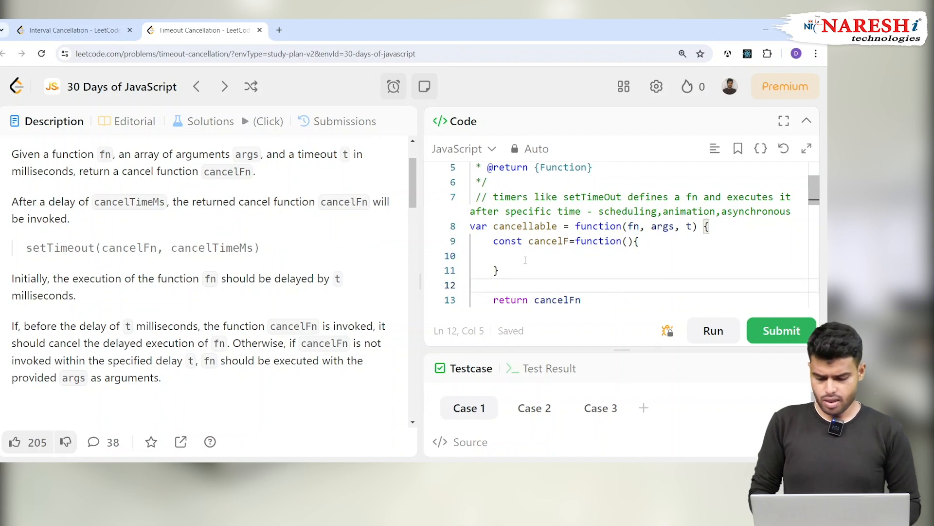
pyautogui.write('setTimeo')
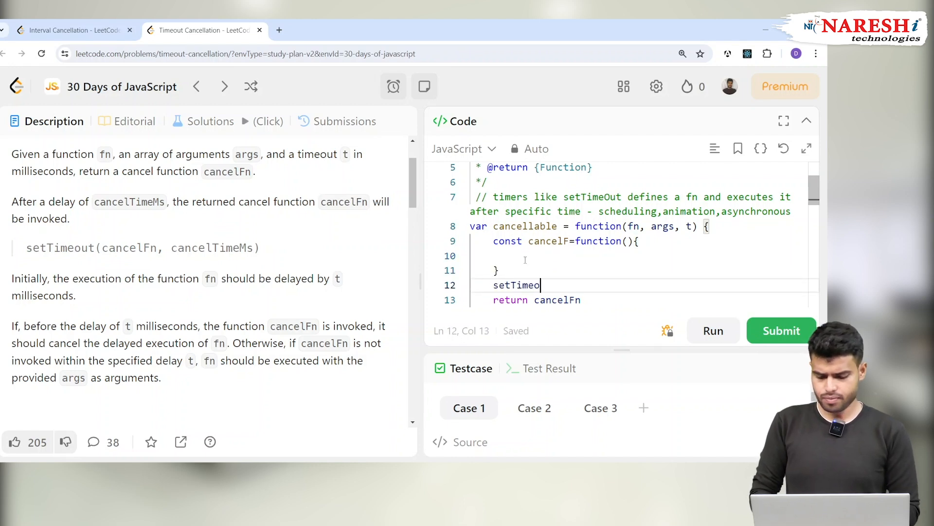
pyautogui.write('ut()')
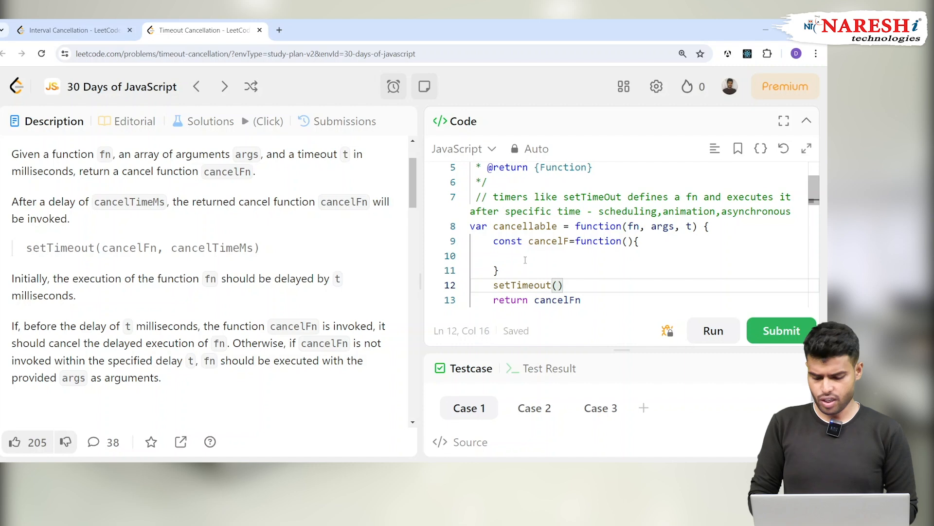
pyautogui.write('fn.')
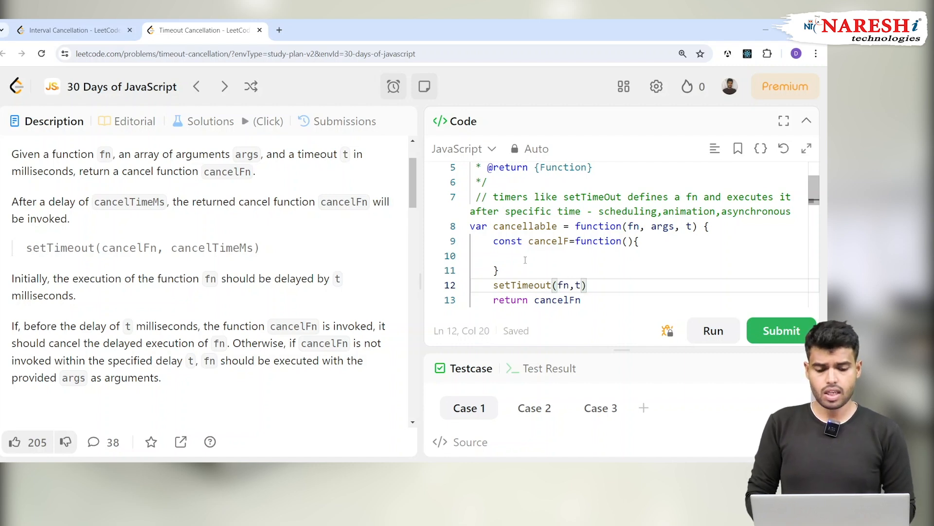
pyautogui.write(',args')
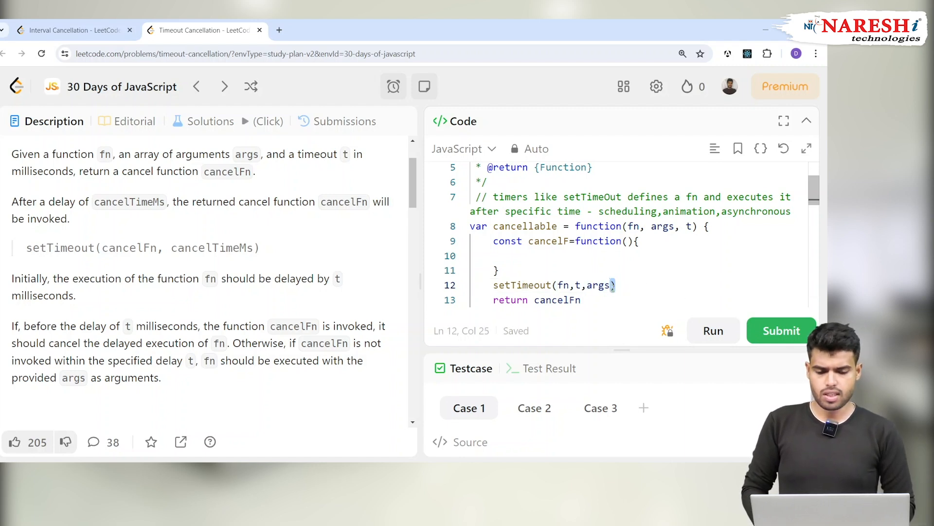
pyautogui.doubleClick(662, 226)
pyautogui.write('const timer=')
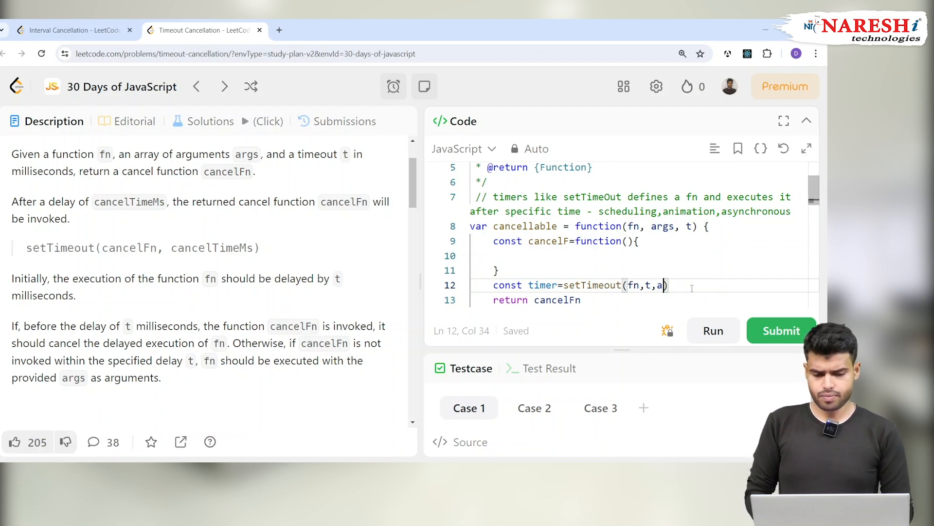
# - Rewrite the timer call as setTimeout(()=>fn(...args),t) and move into cancelF's body
pyautogui.press('Backspace')
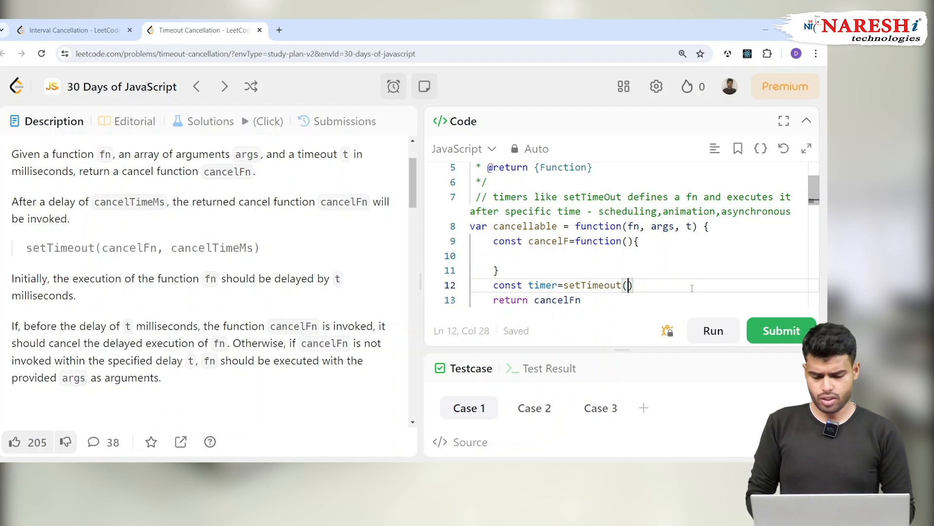
pyautogui.write('()=)')
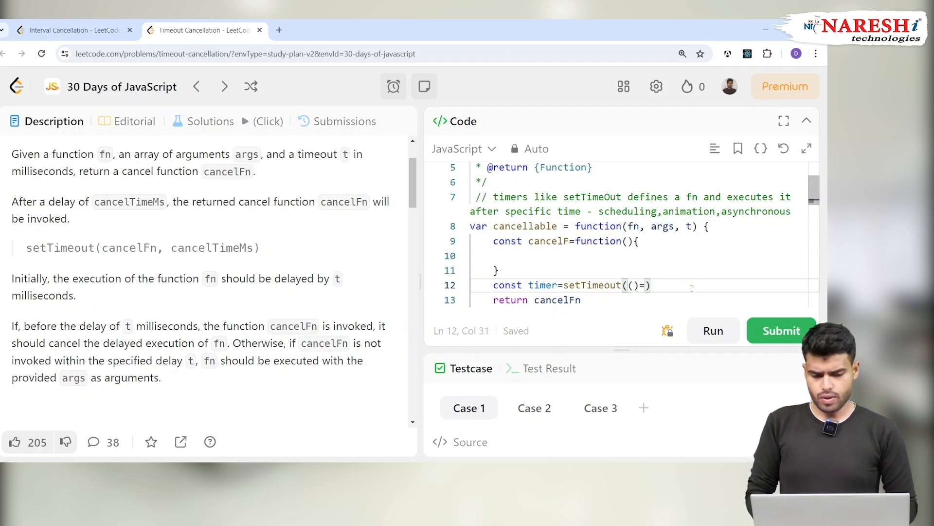
pyautogui.write('>fn')
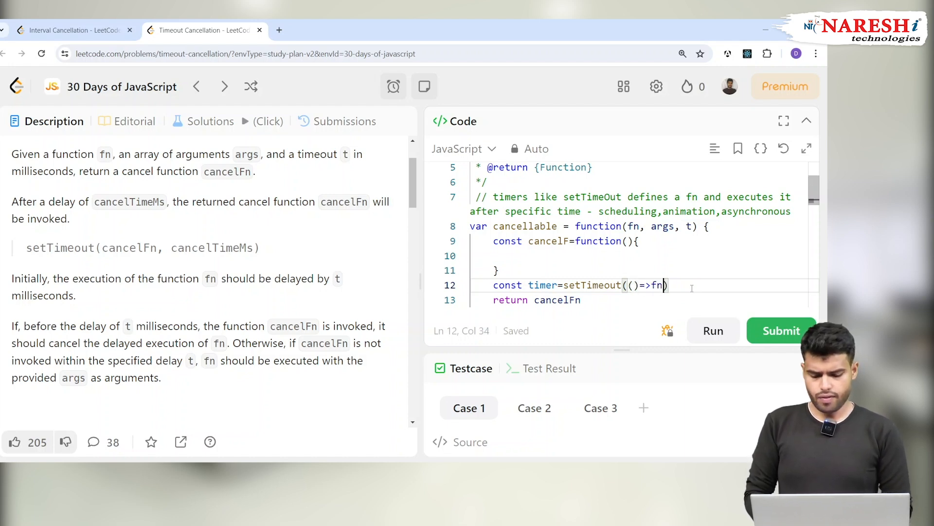
pyautogui.write('(...a')
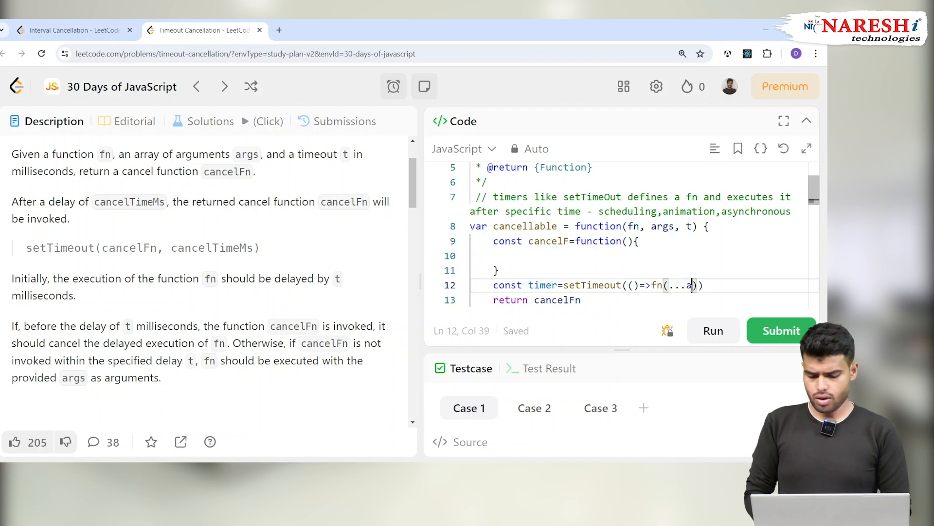
pyautogui.write('rgs')
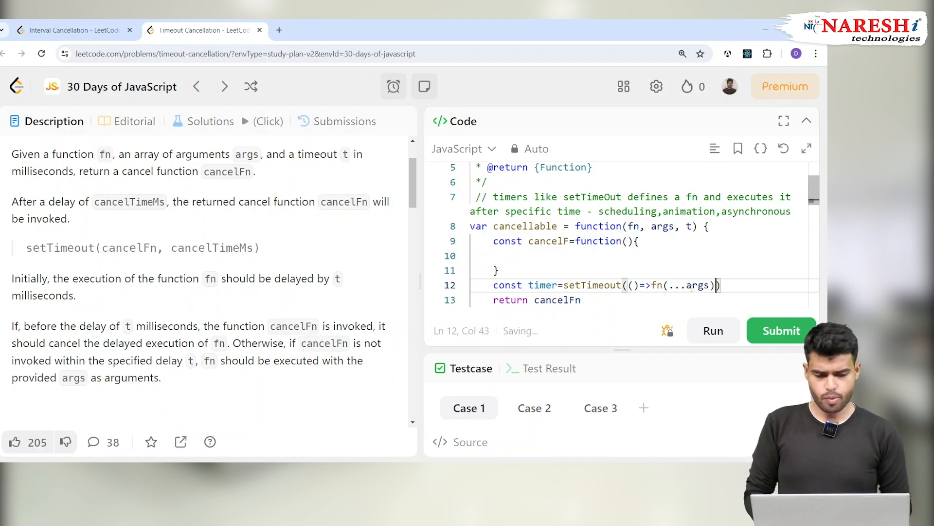
pyautogui.write(',')
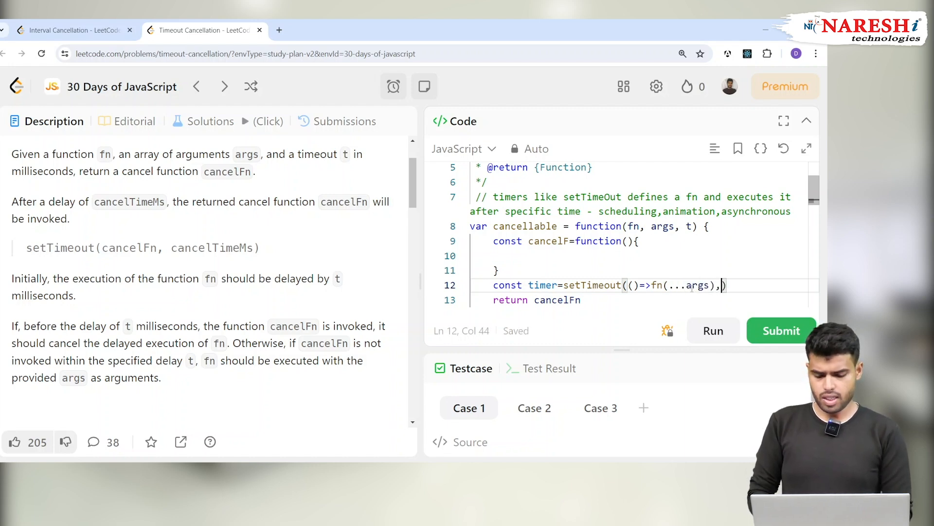
pyautogui.write('t')
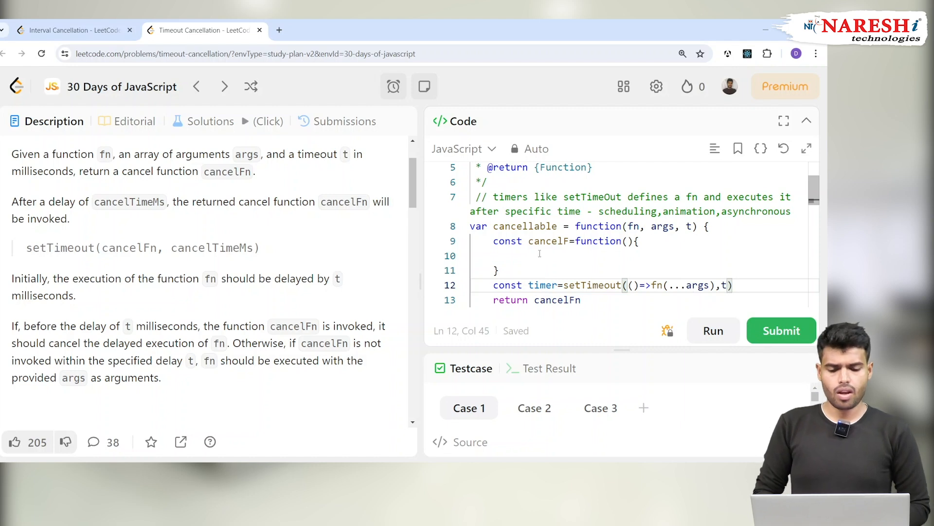
pyautogui.click(529, 256)
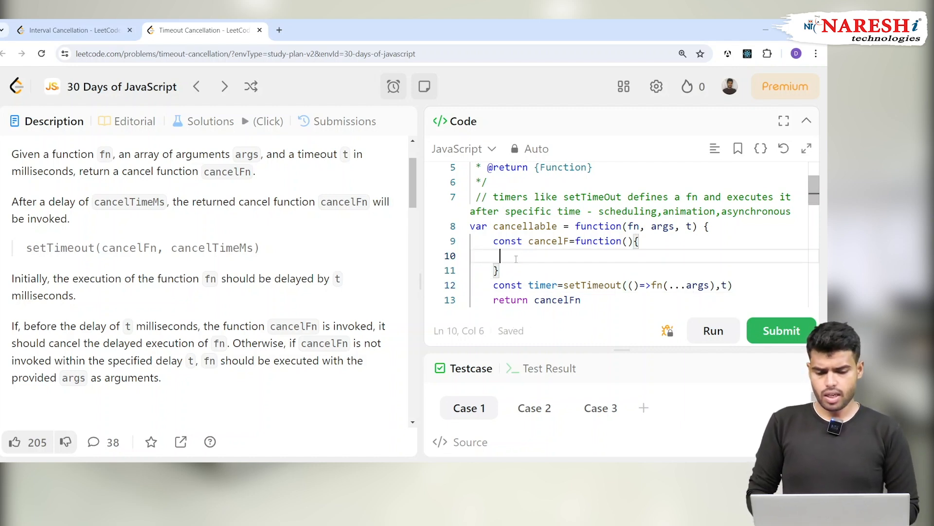
# - Write clearTimeout(timer) as the body of the cancel function
pyautogui.write('clear')
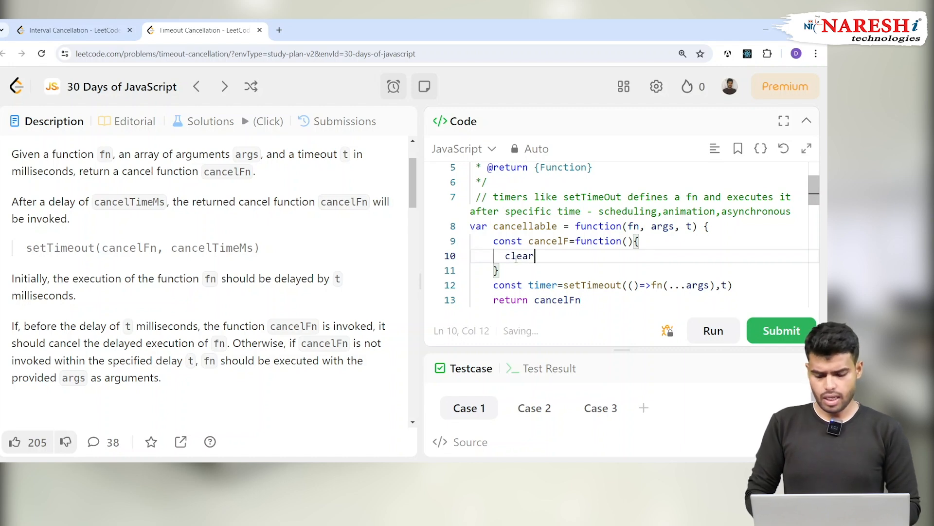
pyautogui.write('Timeout')
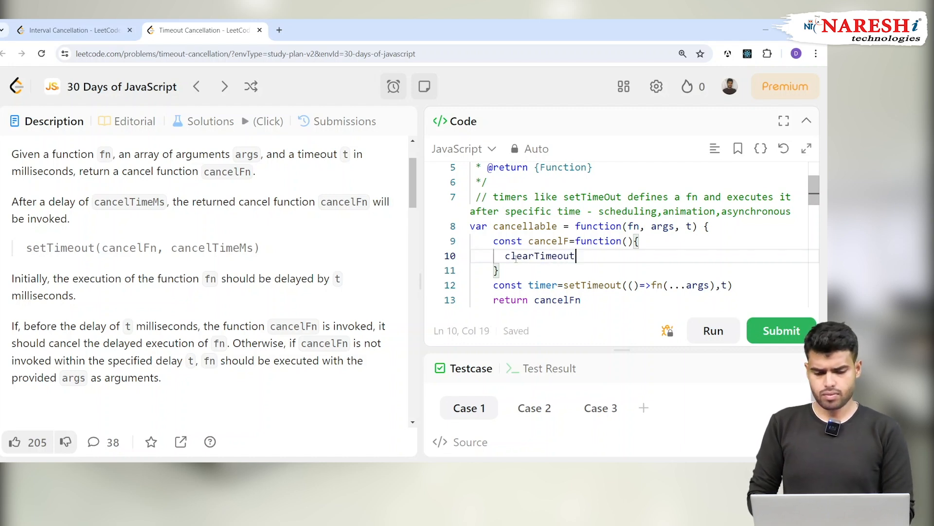
pyautogui.write('(time')
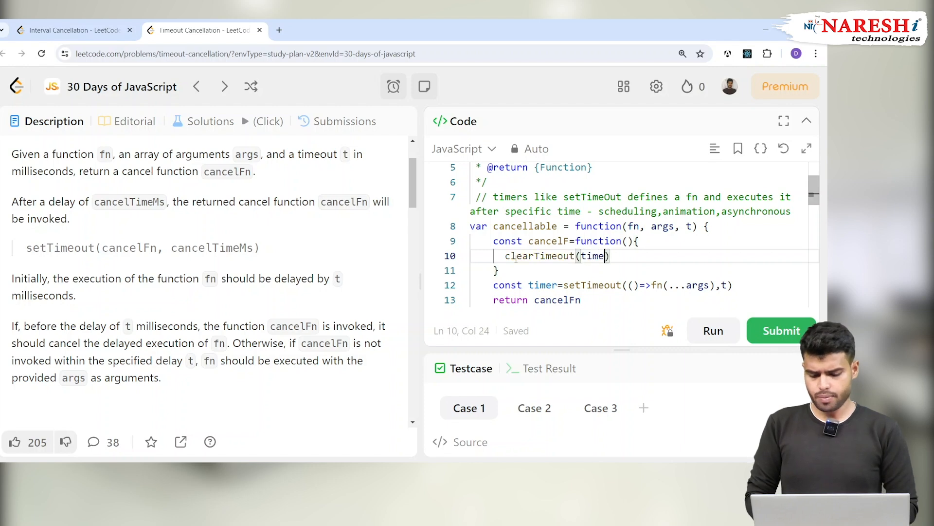
pyautogui.write('r')
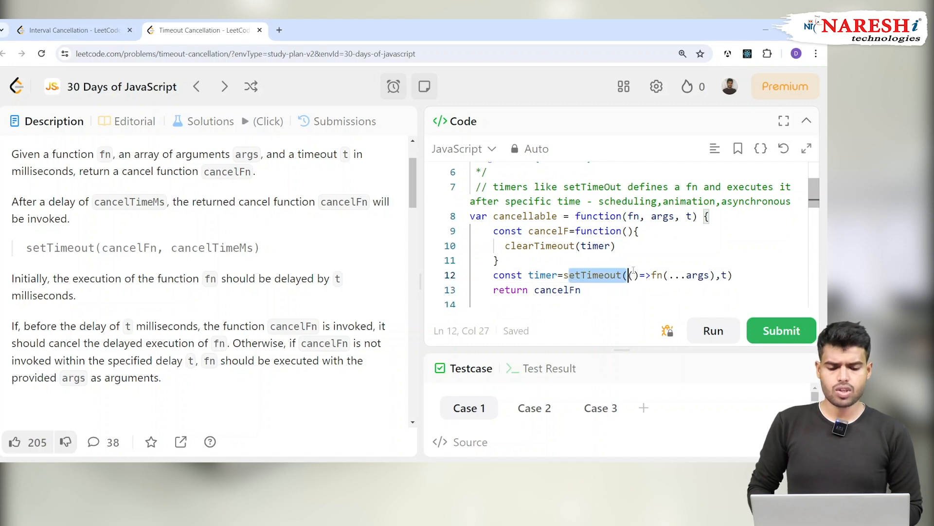
pyautogui.write('()')
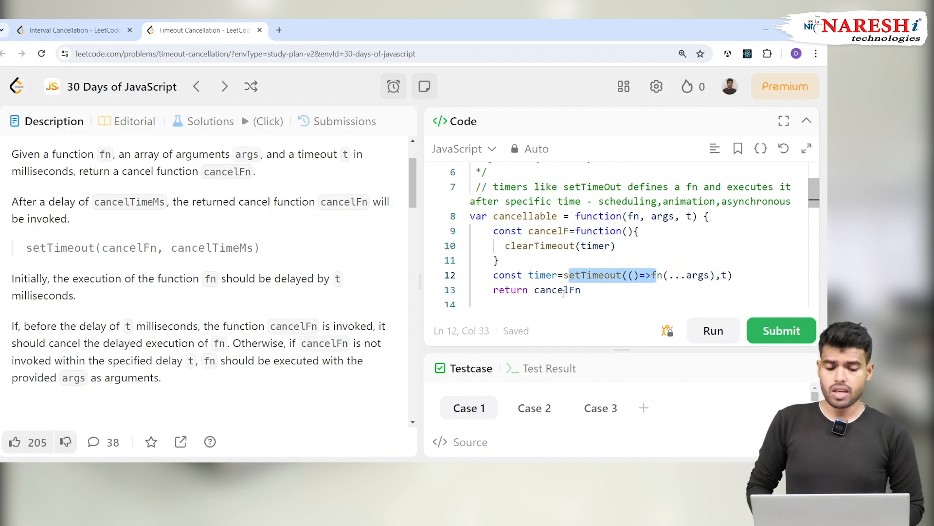
# - Rename cancelF to cancelFn and end 'return cancelFn' with a semicolon
pyautogui.click(571, 231)
pyautogui.write('n')
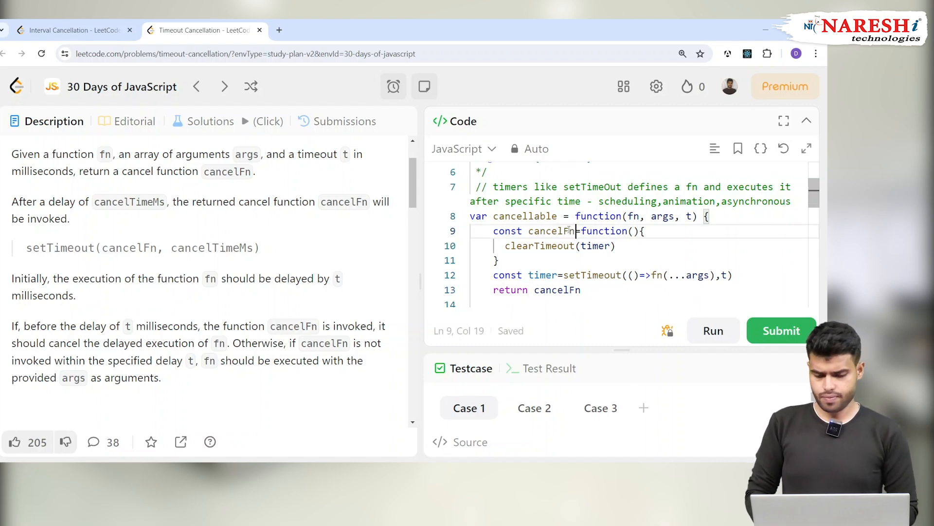
pyautogui.click(586, 290)
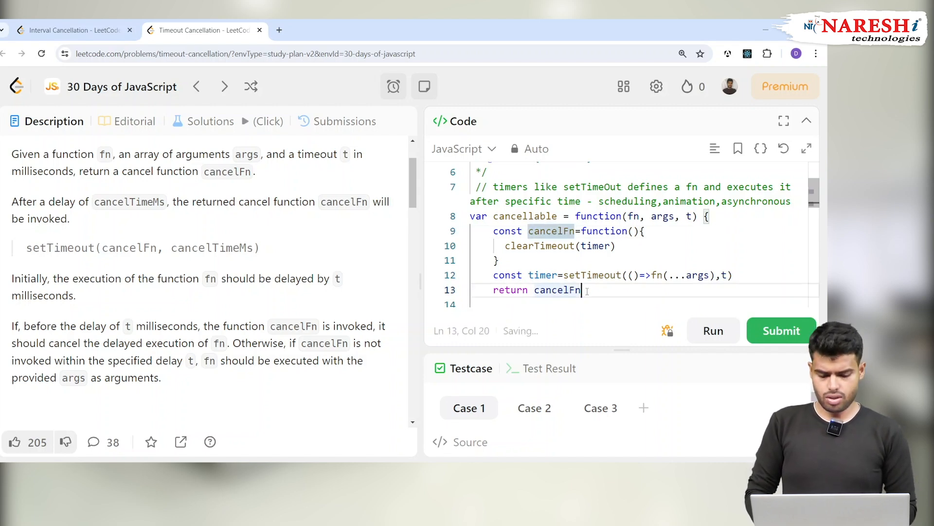
pyautogui.write(';')
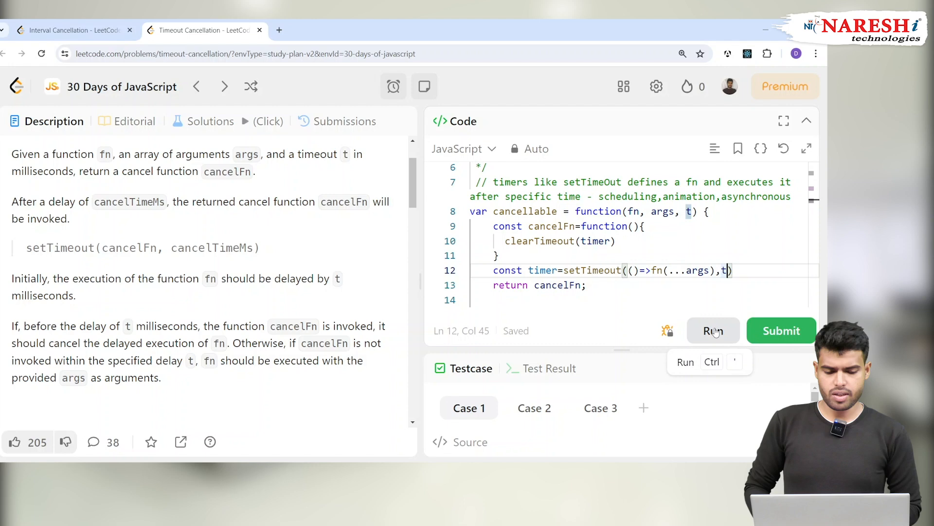
# - Run the solution, get Accepted, and view the Case 3 result
pyautogui.click(713, 330)
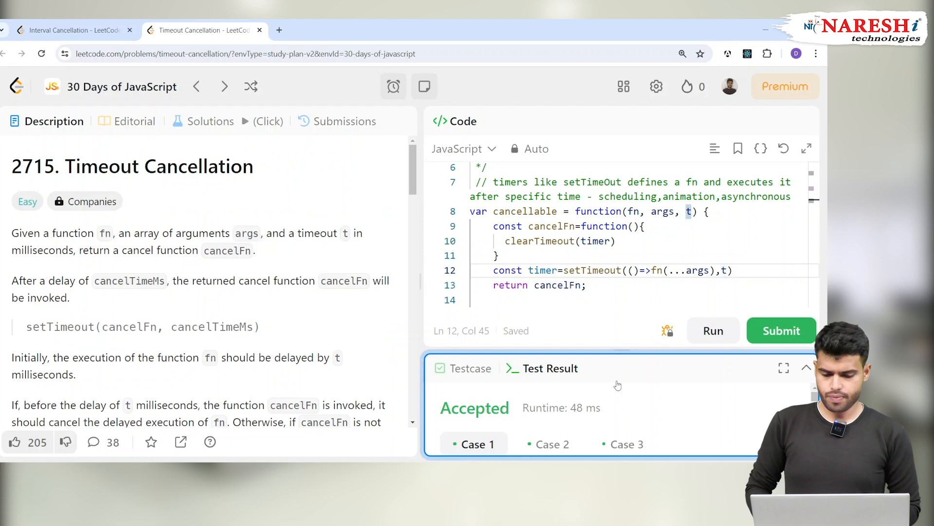
pyautogui.click(623, 443)
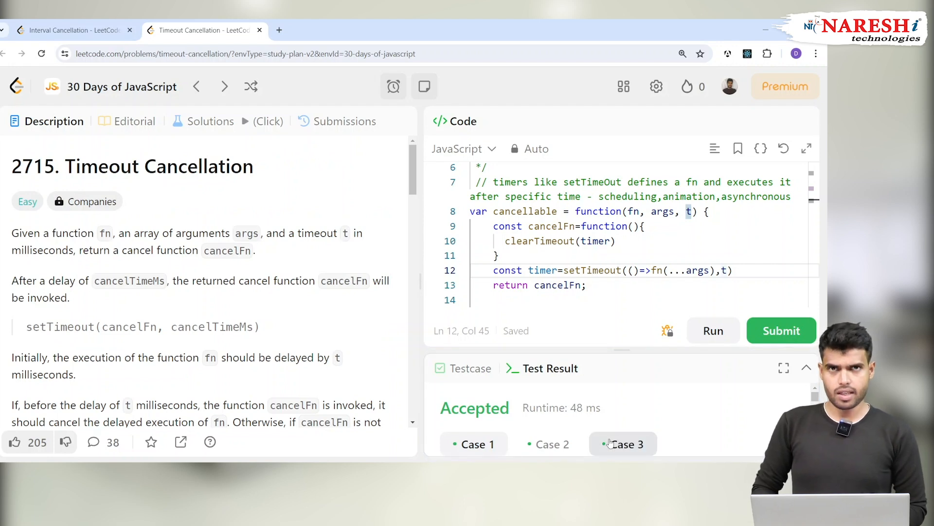